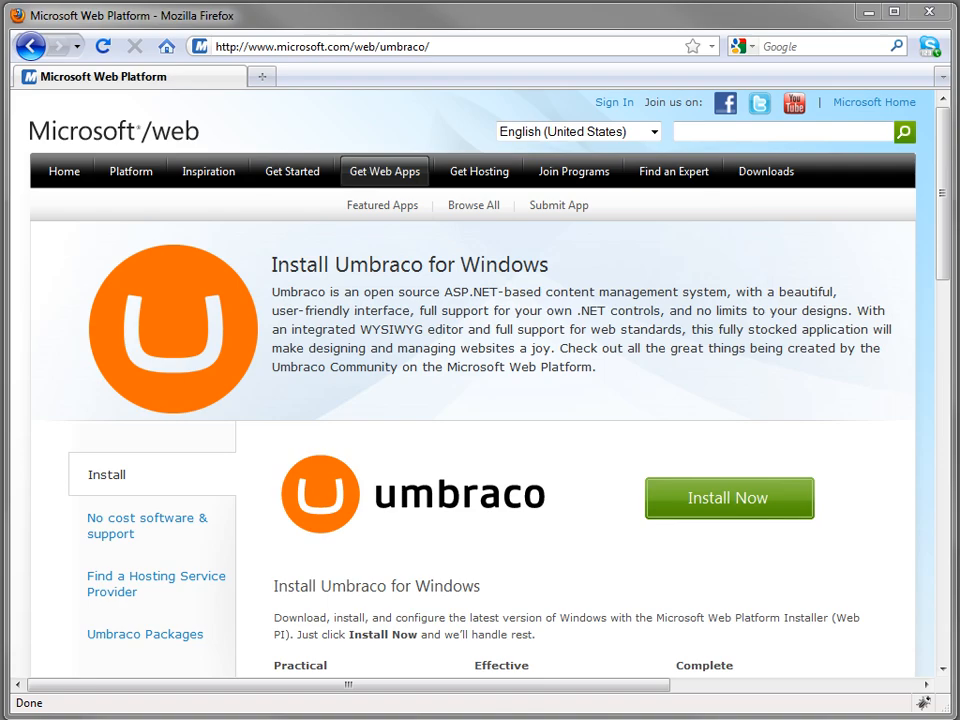
pyautogui.moveTo(728, 498)
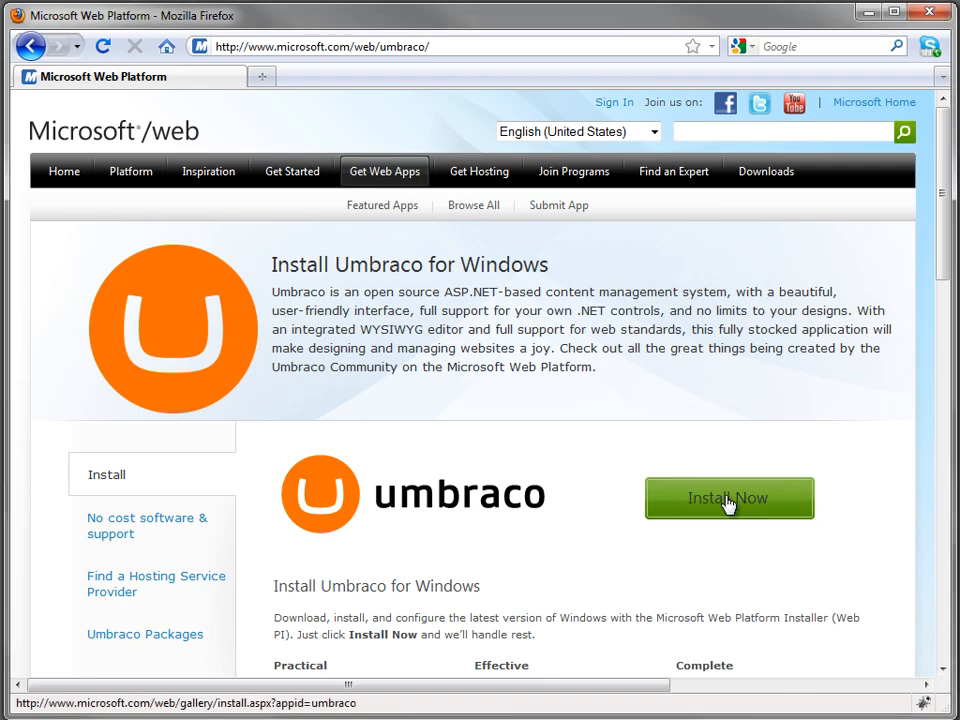
# - Launch Web Platform Installer from the Umbraco page to show Umbraco CMS 4.5.2 details
pyautogui.click(728, 498)
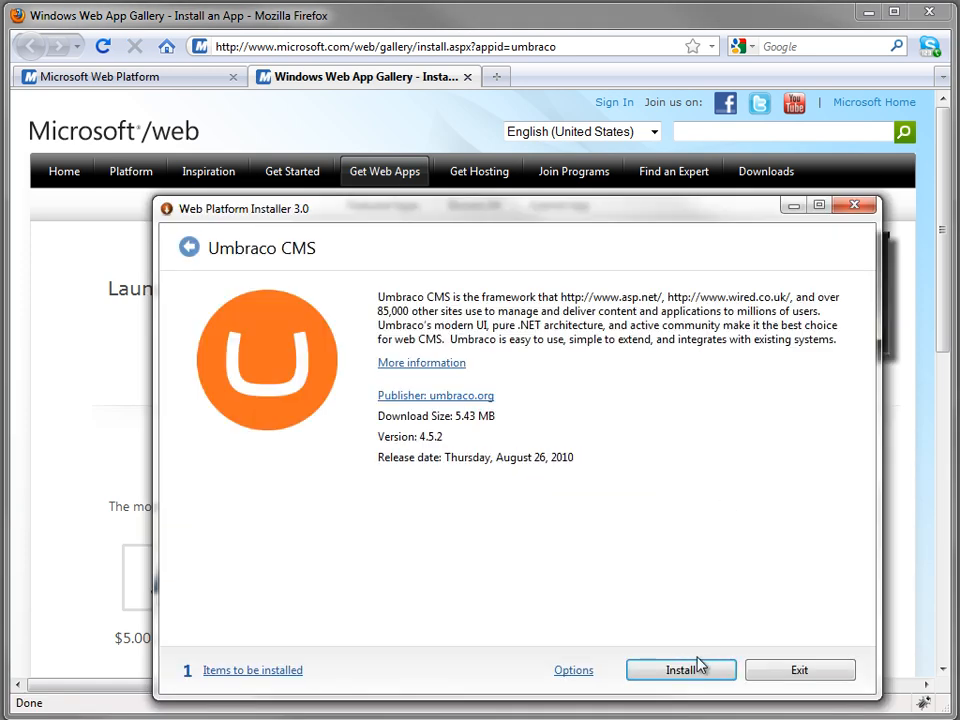
# - Begin the Umbraco CMS install and accept its license terms, reaching step 1 of 2
pyautogui.click(680, 670)
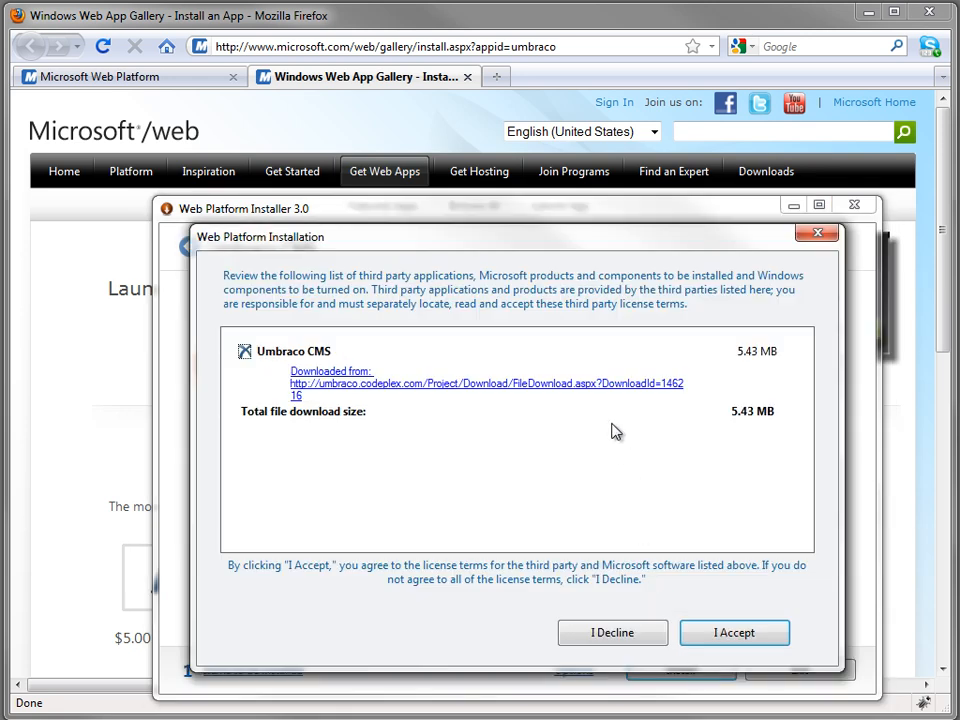
pyautogui.moveTo(572, 392)
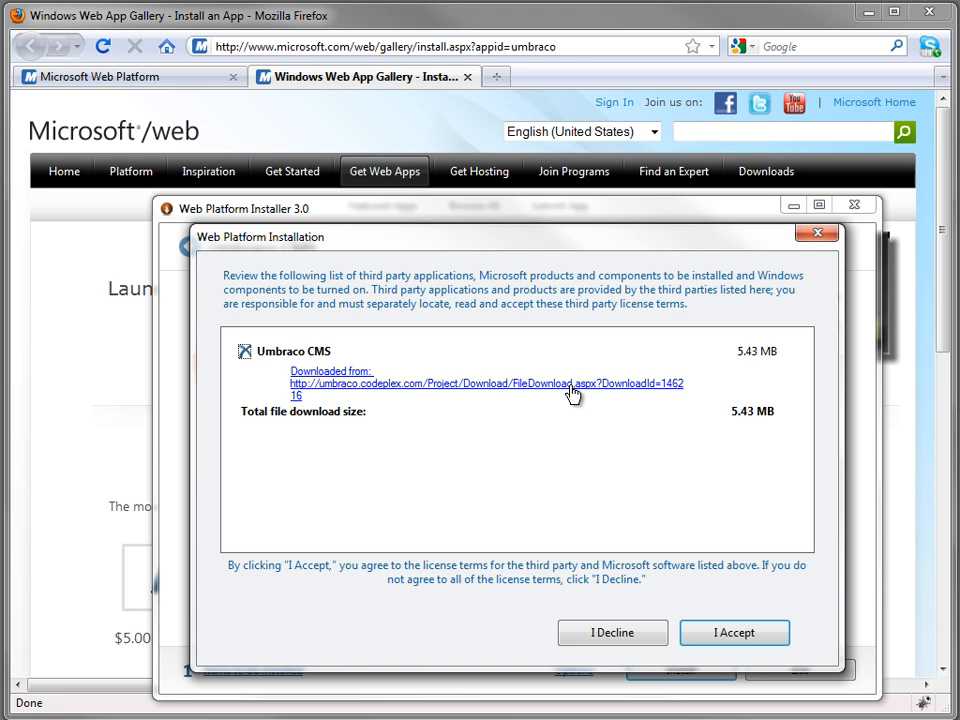
pyautogui.click(734, 632)
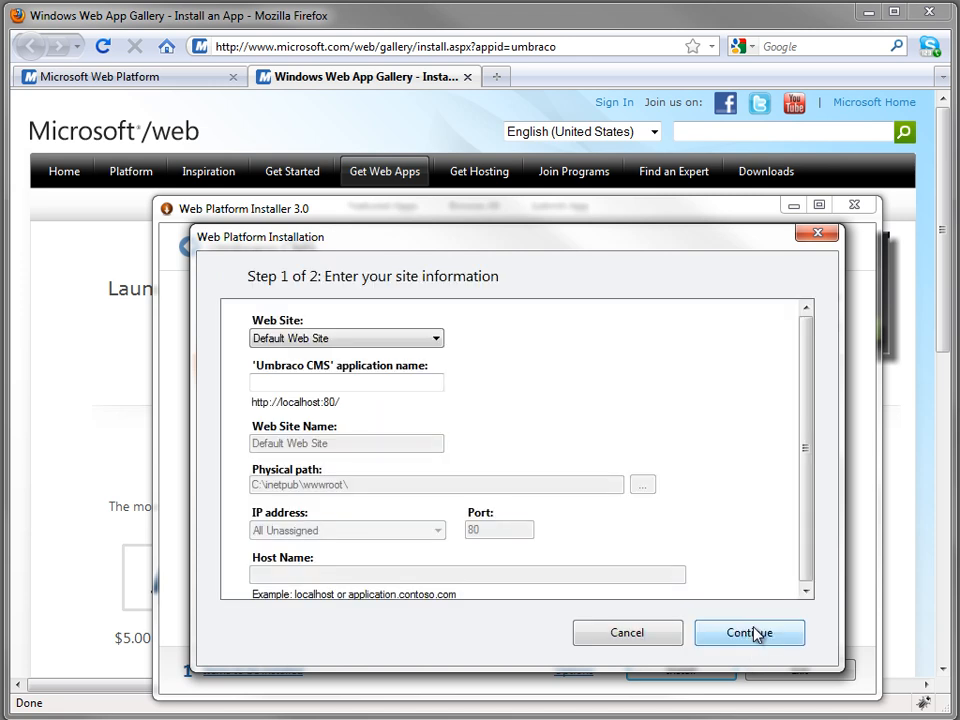
pyautogui.moveTo(372, 378)
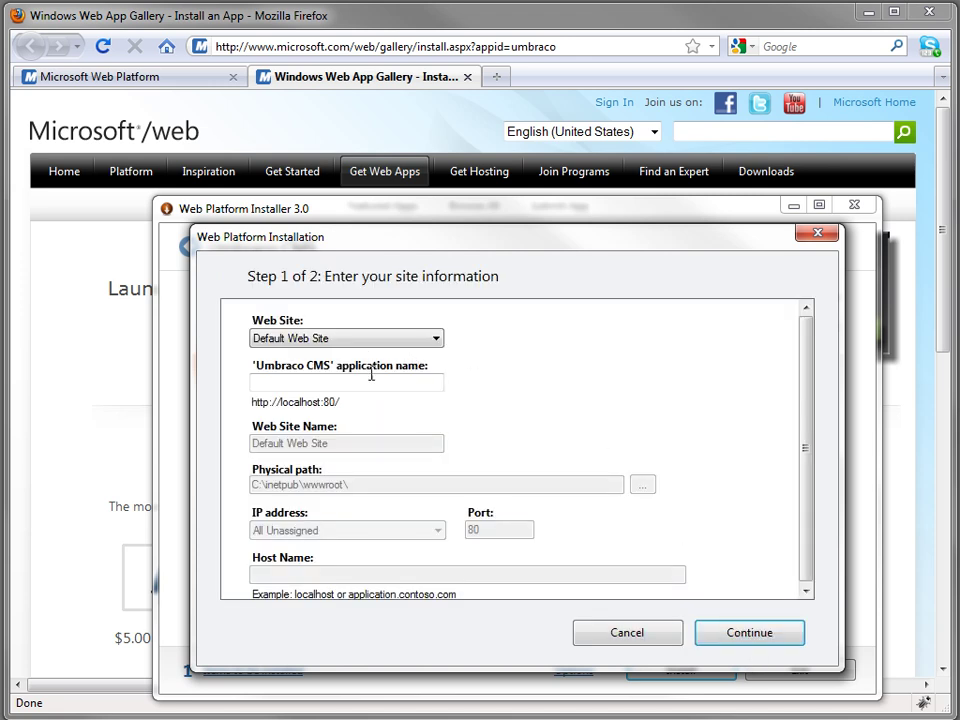
# - Keep default site settings, enter administrator sa and database name umbDB, and install Umbraco CMS
pyautogui.click(748, 632)
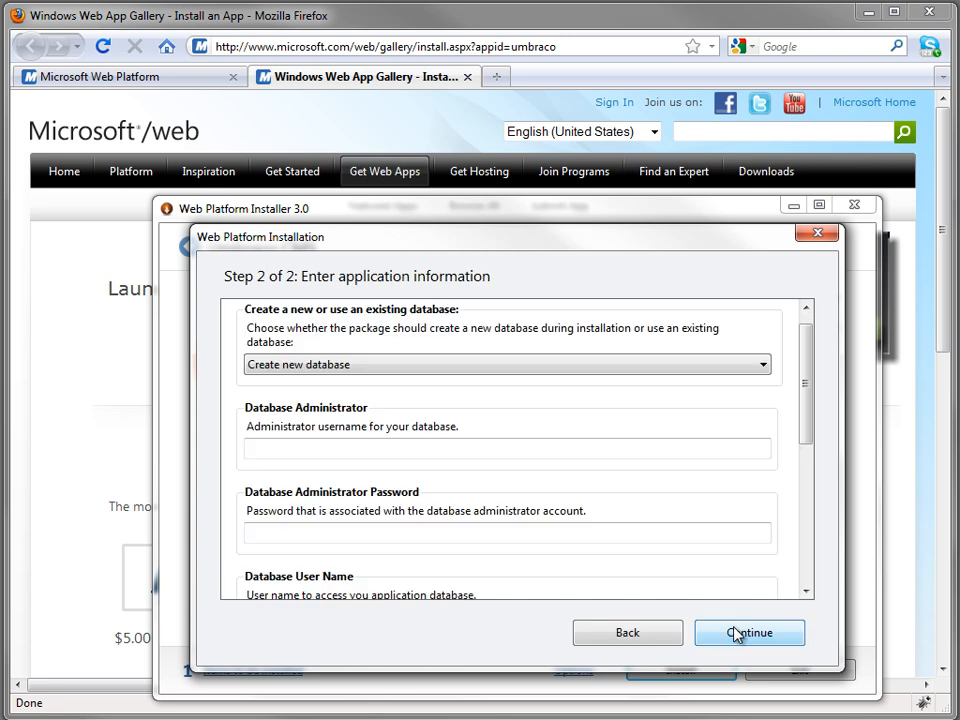
pyautogui.click(506, 448)
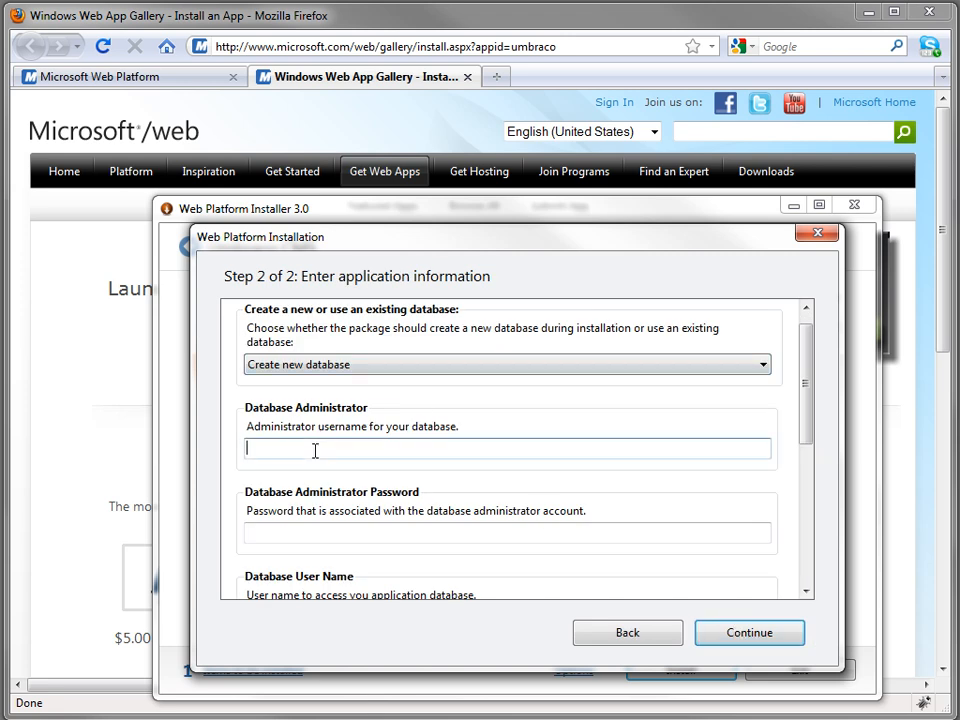
pyautogui.write('sa')
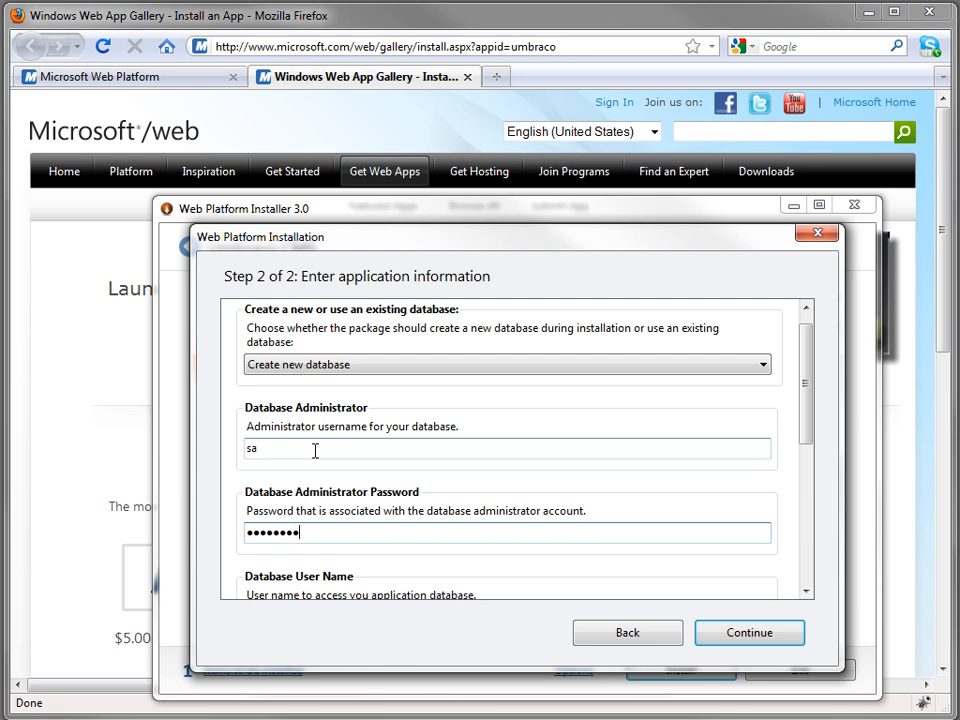
pyautogui.scroll(-3)
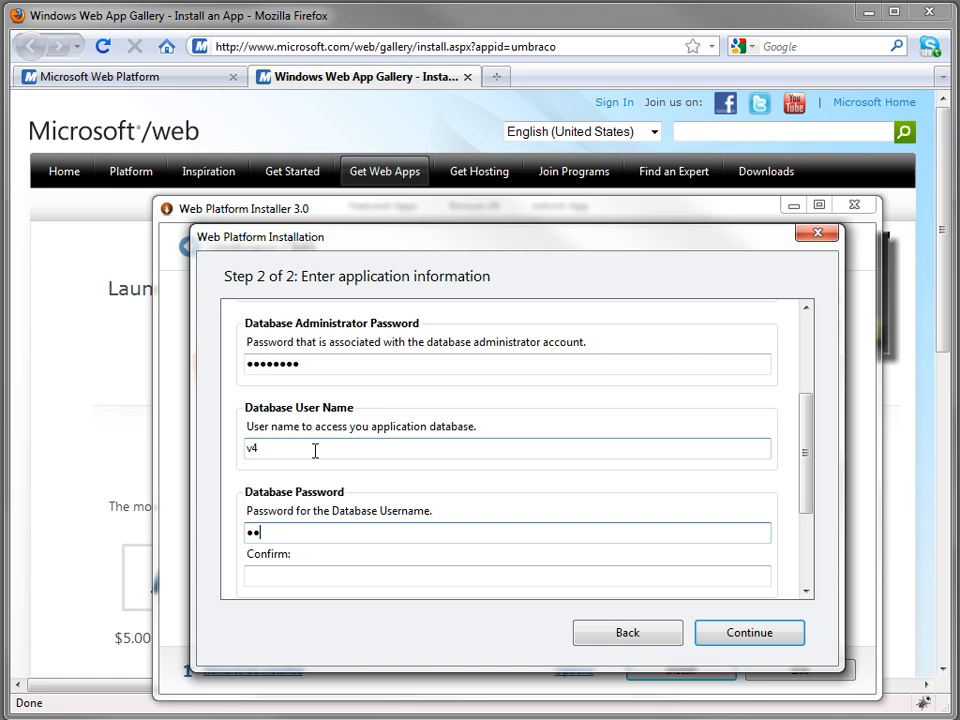
pyautogui.scroll(-3)
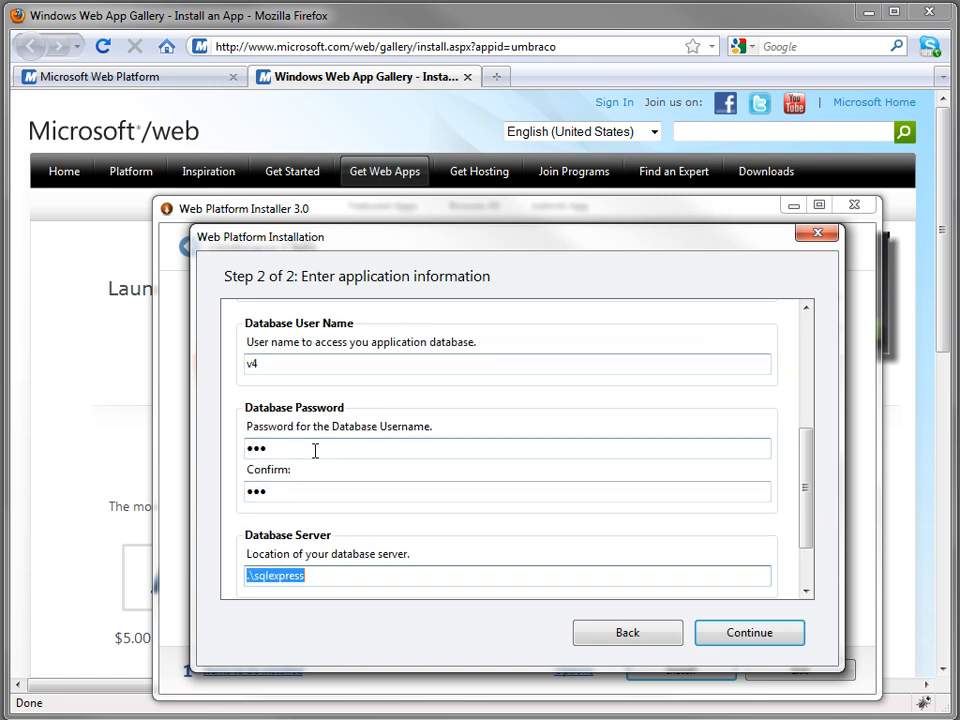
pyautogui.scroll(-3)
pyautogui.write('umb')
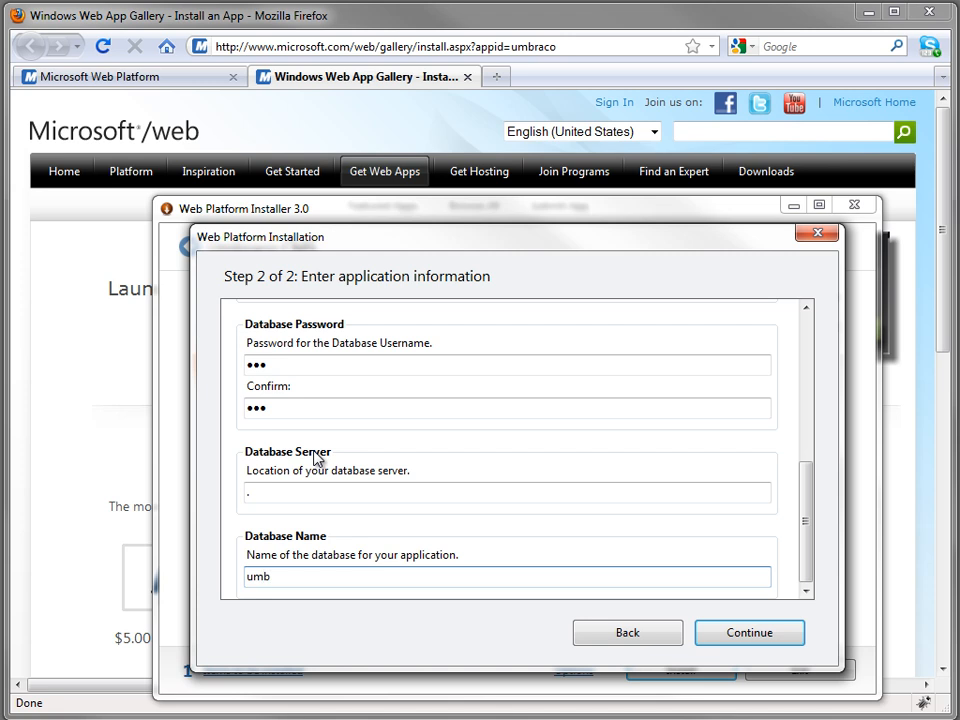
pyautogui.write('DB')
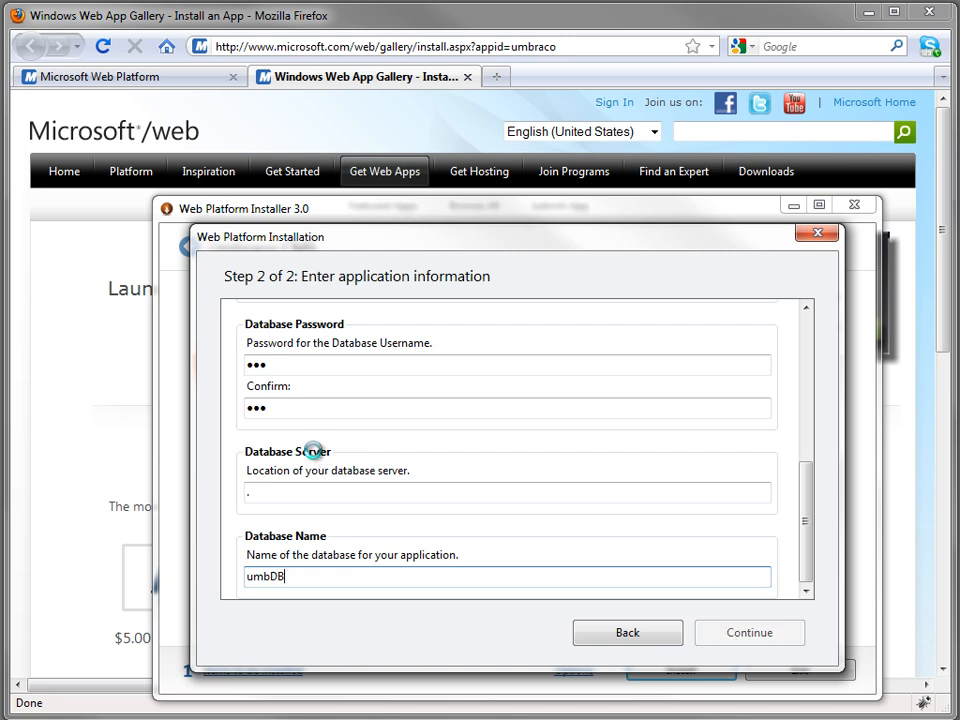
pyautogui.click(748, 632)
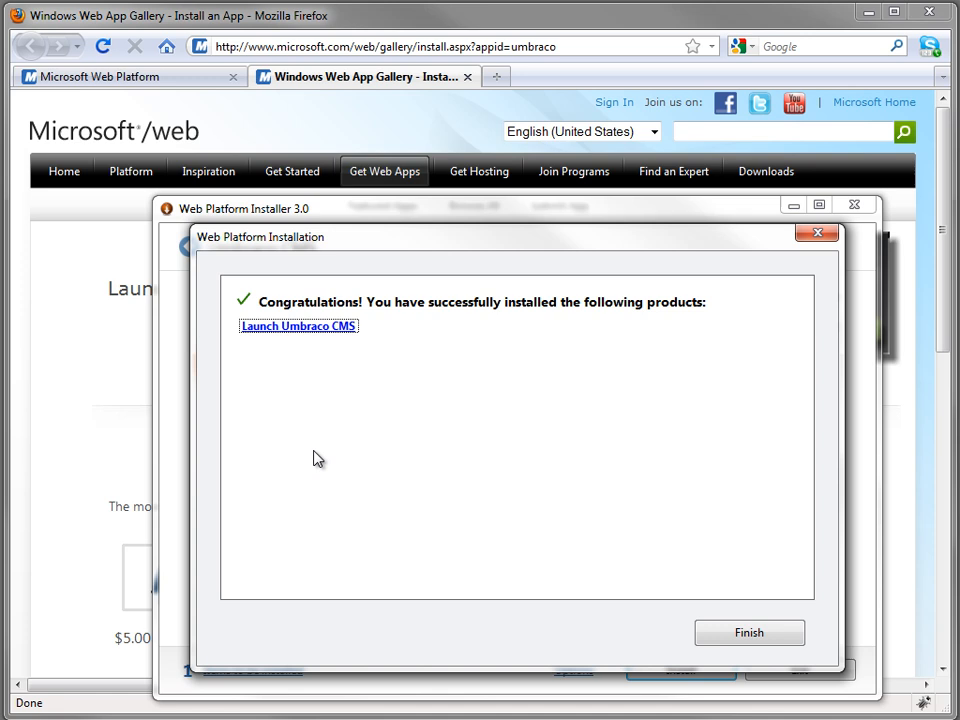
# - Launch the installed Umbraco CMS in the browser and close the installer
pyautogui.click(298, 326)
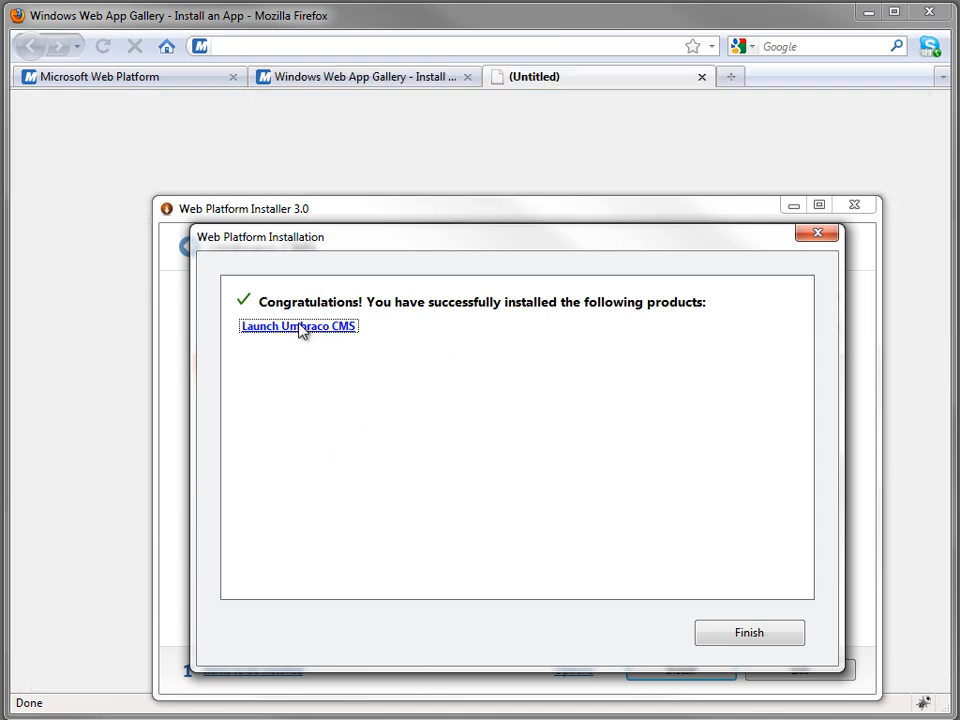
pyautogui.click(298, 326)
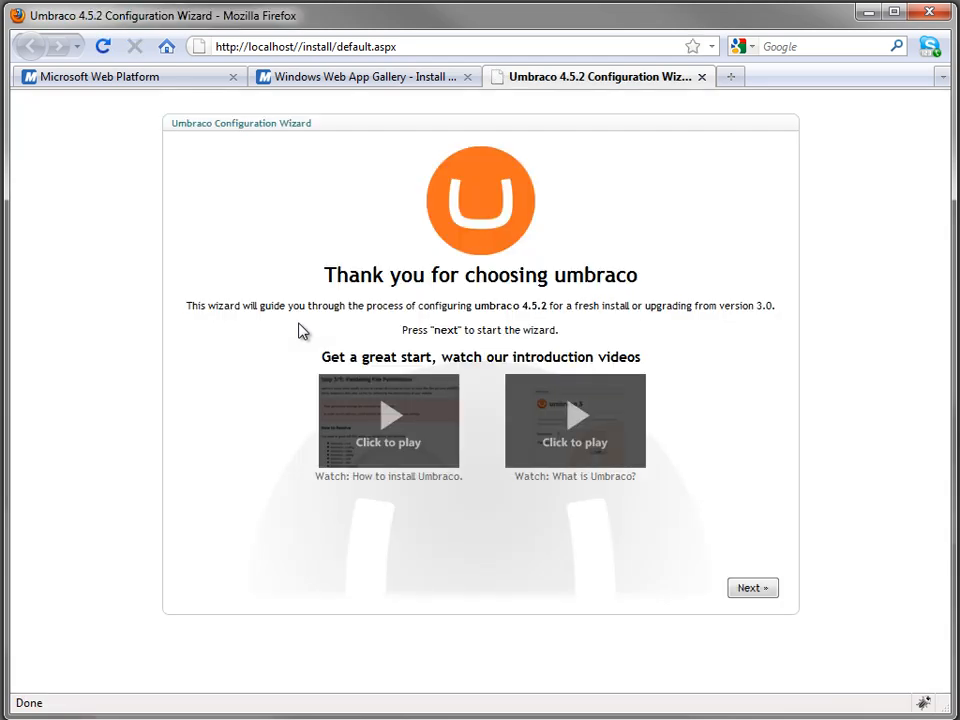
pyautogui.moveTo(388, 578)
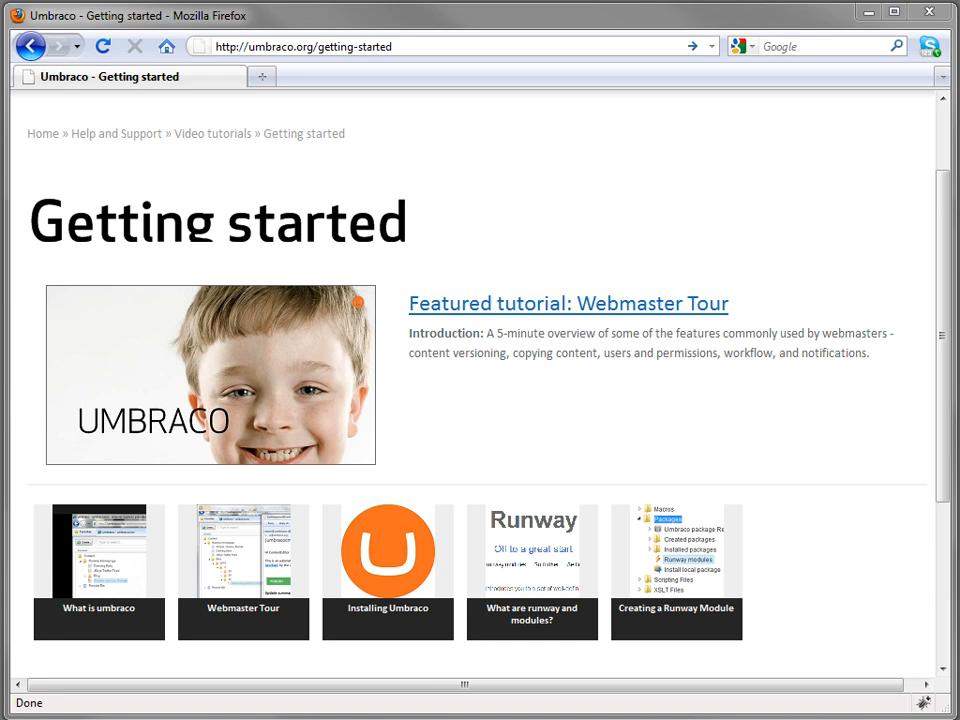
pyautogui.moveTo(324, 476)
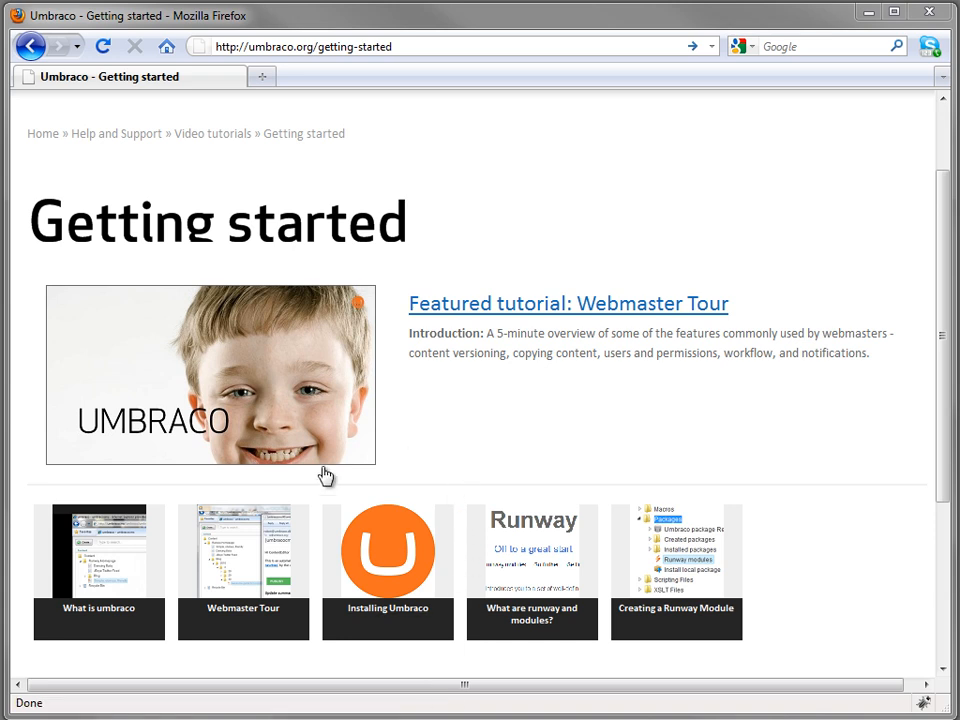